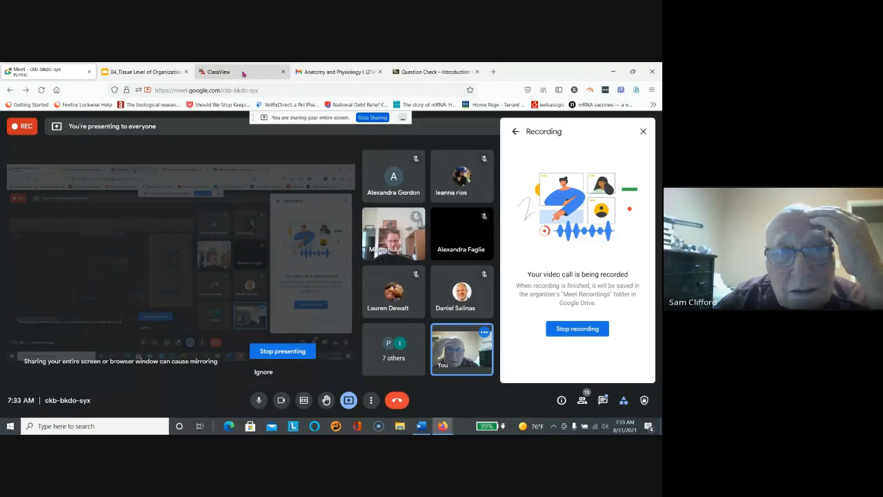
# Step: Switch to the WebAssign ClassView tab showing the Biol 2401 student home page
pyautogui.click(220, 72)
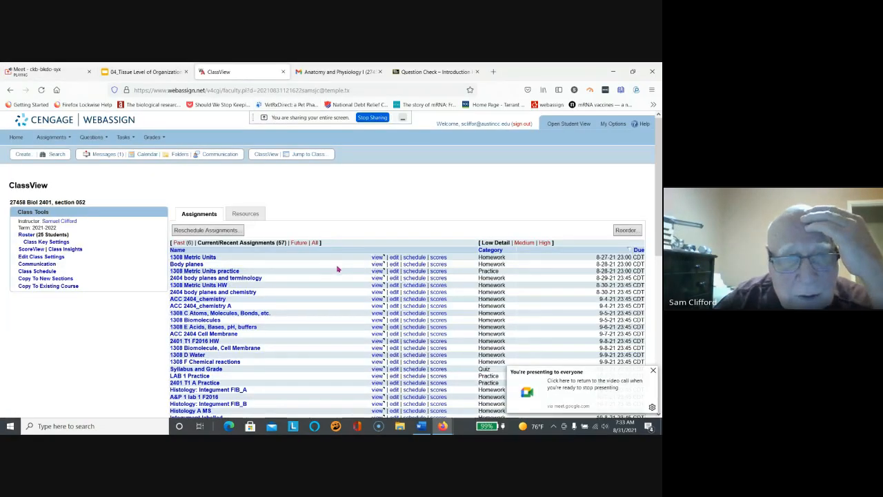
pyautogui.moveTo(456, 246)
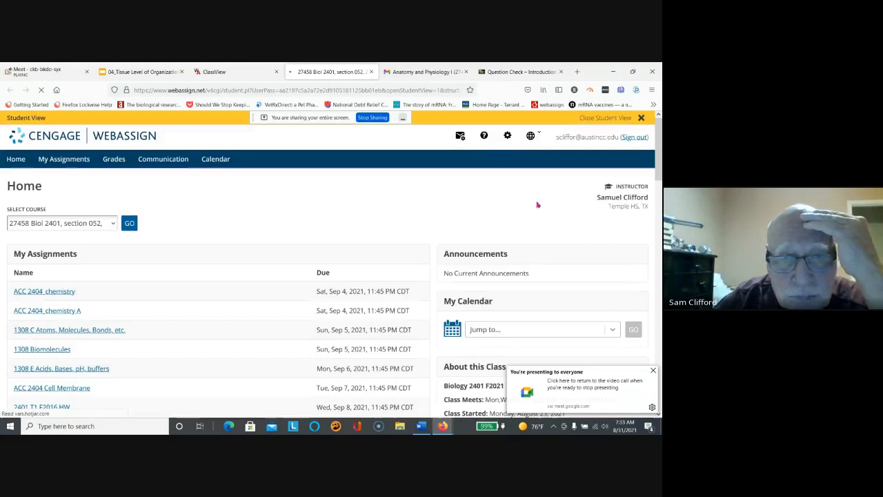
pyautogui.moveTo(232, 306)
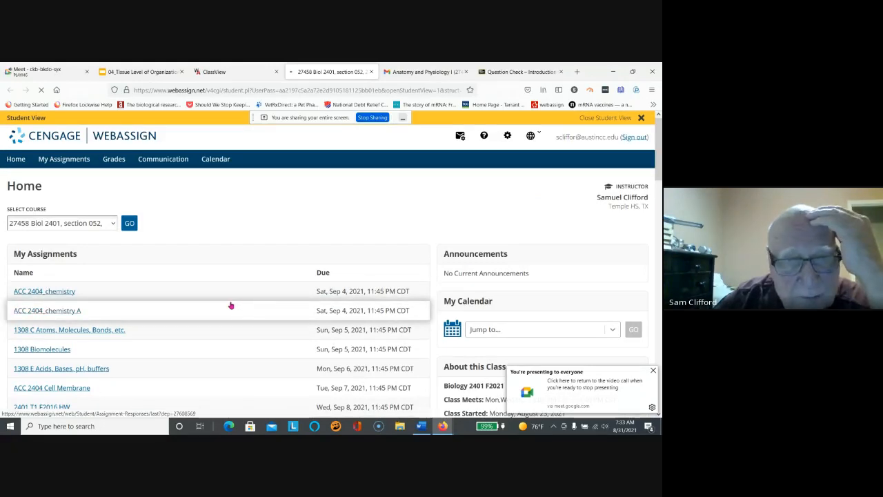
pyautogui.moveTo(193, 306)
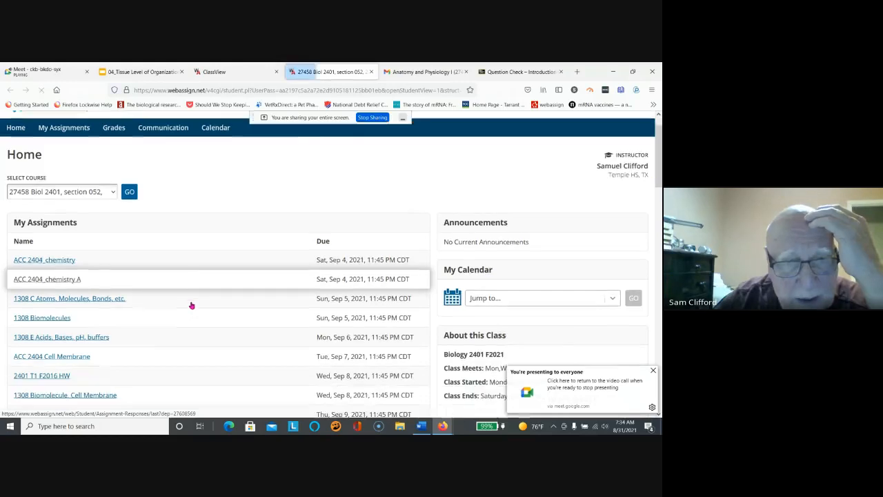
# Step: Scroll past My Assignments and show the Past Assignments list with due dates and scores
pyautogui.scroll(-3)
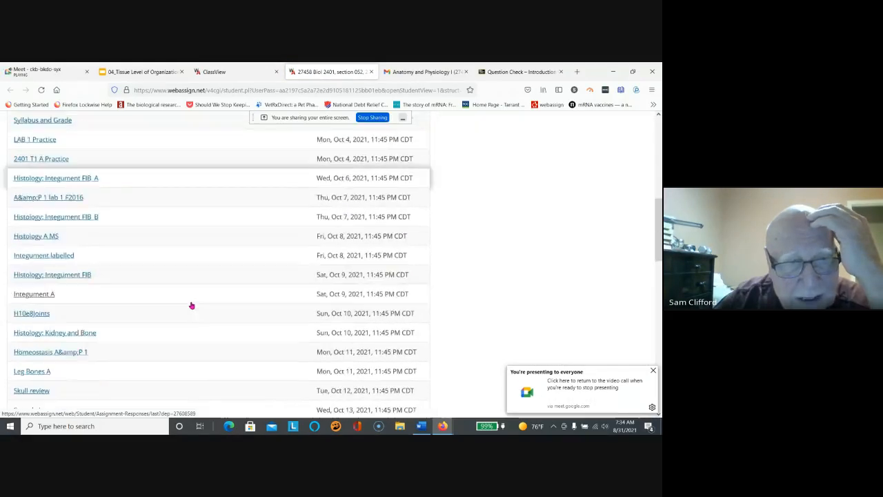
pyautogui.scroll(-3)
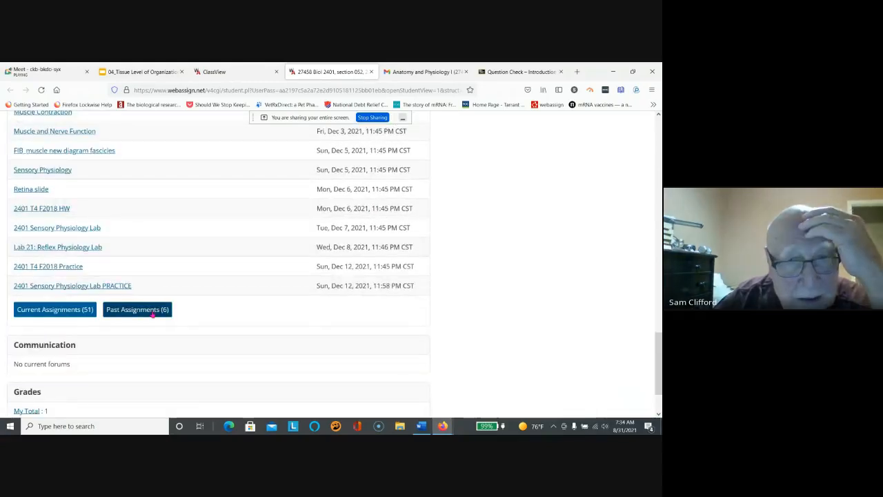
pyautogui.click(138, 309)
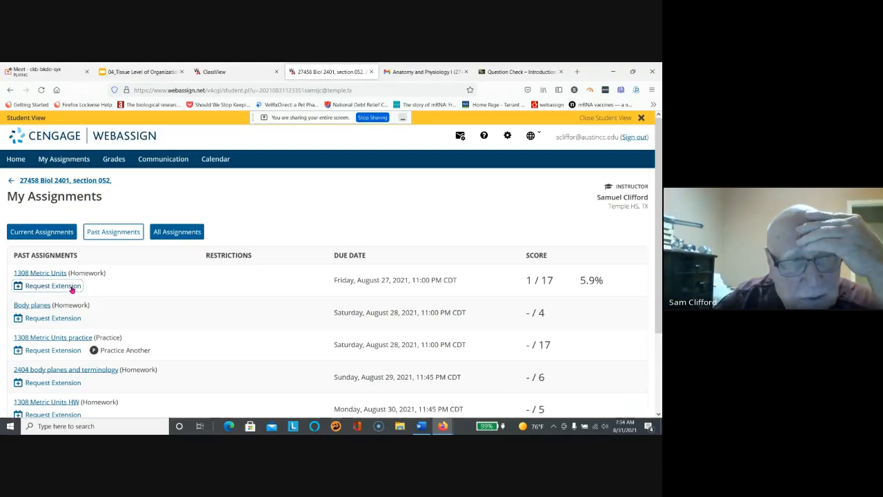
pyautogui.click(52, 285)
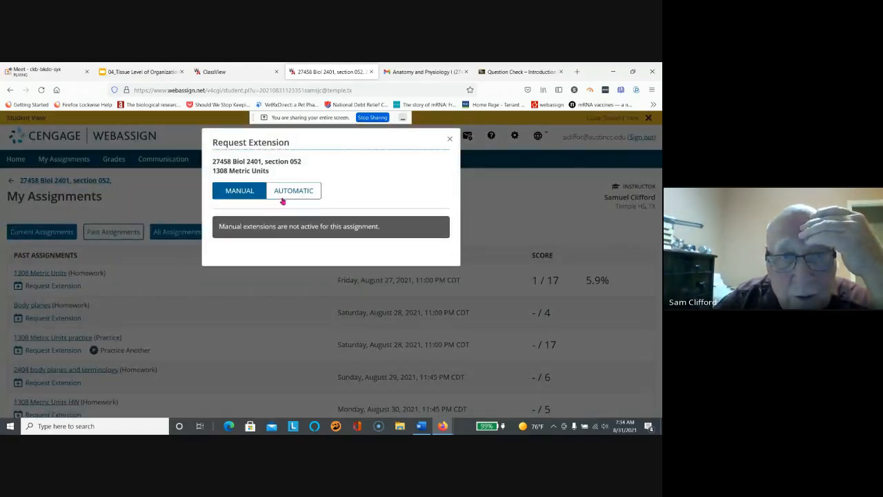
pyautogui.click(292, 190)
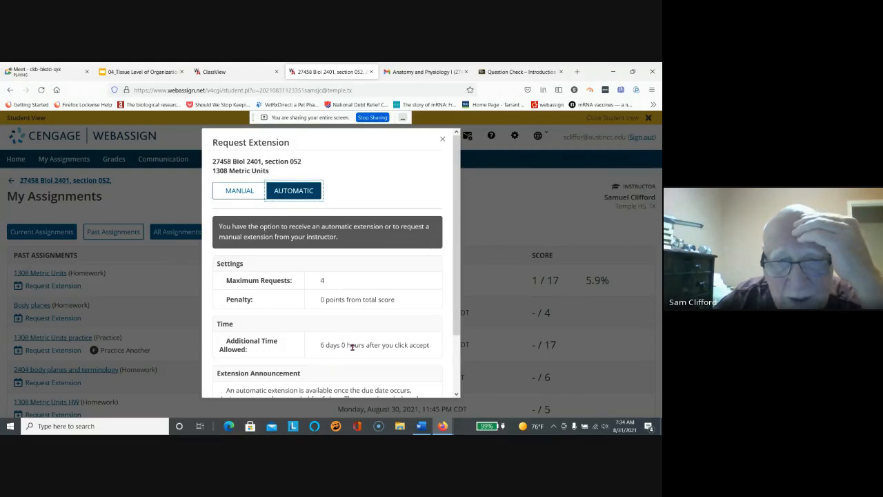
pyautogui.scroll(-3)
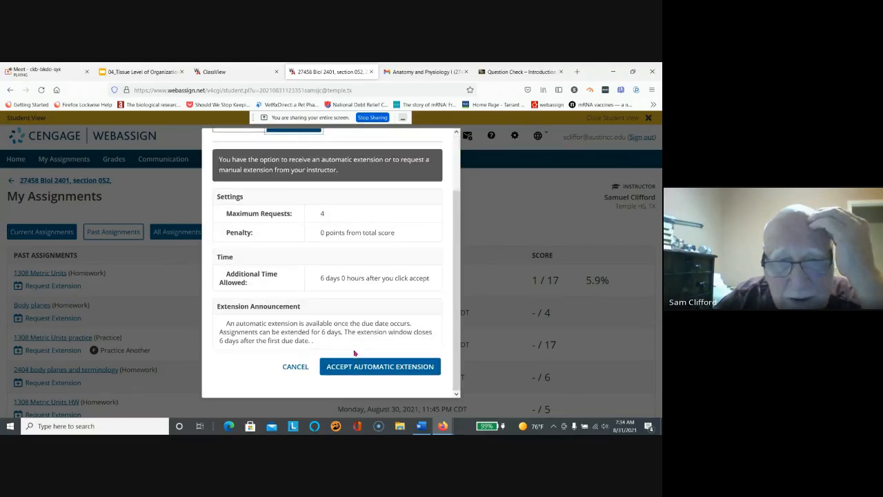
pyautogui.moveTo(361, 367)
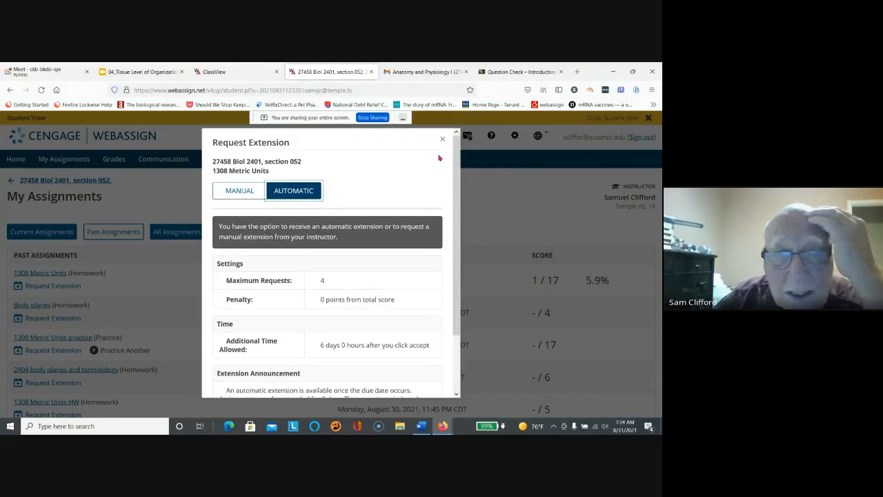
pyautogui.moveTo(448, 151)
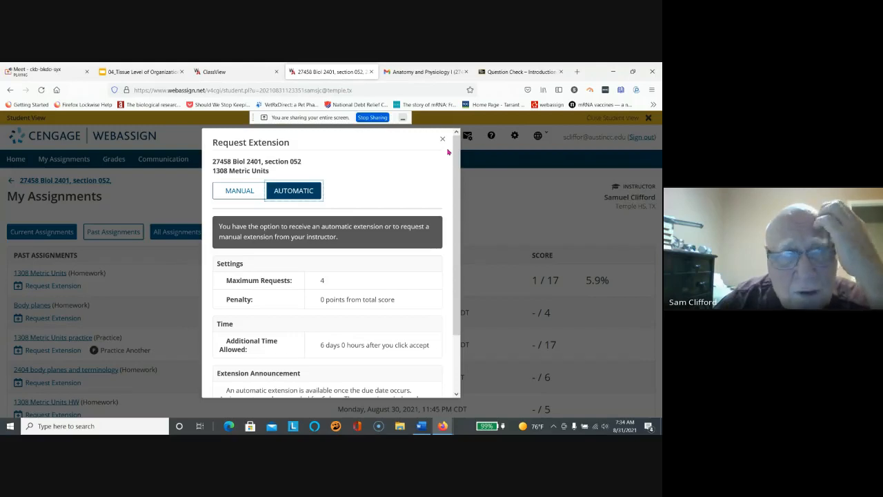
pyautogui.moveTo(455, 157)
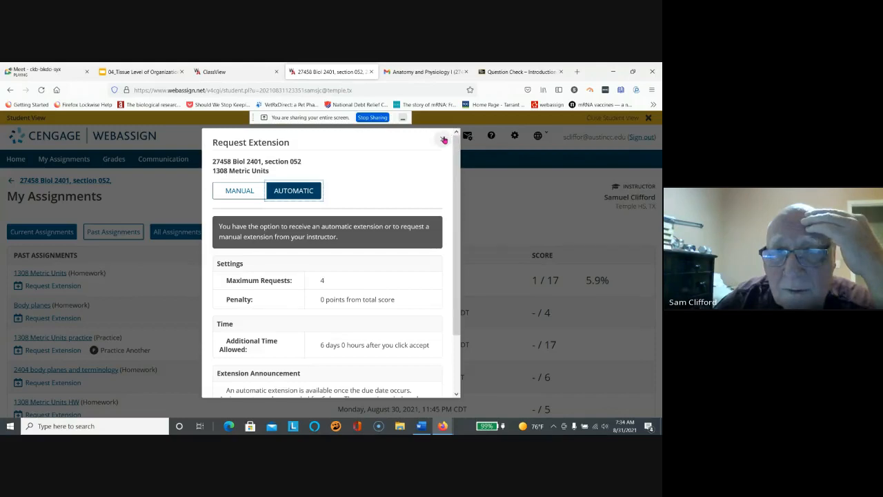
pyautogui.click(444, 138)
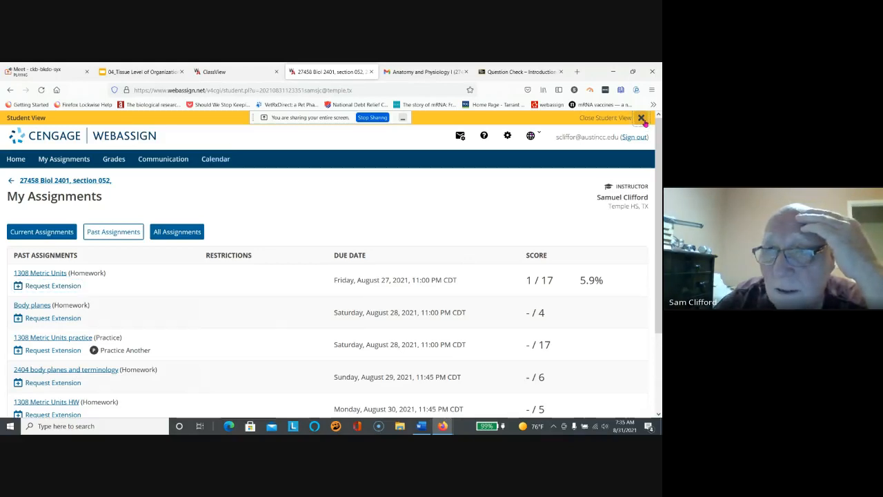
pyautogui.moveTo(613, 119)
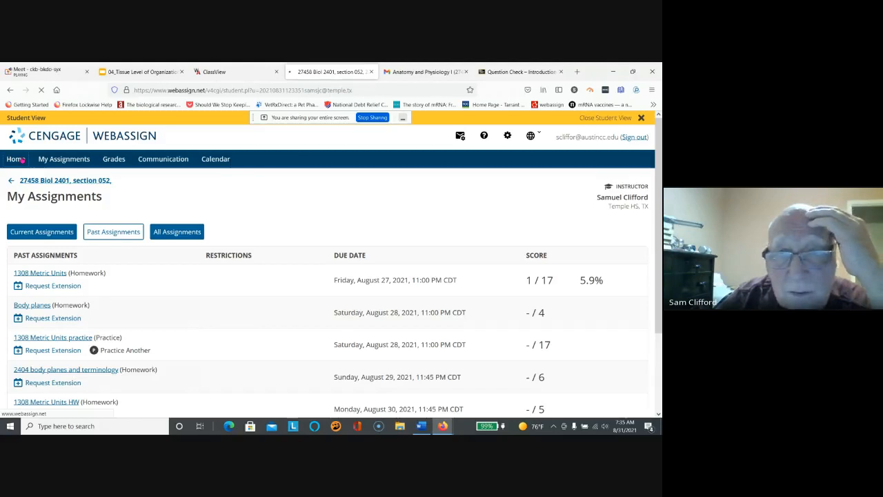
# Step: Return to the WebAssign course home page, then switch back to the Google Meet call
pyautogui.click(15, 158)
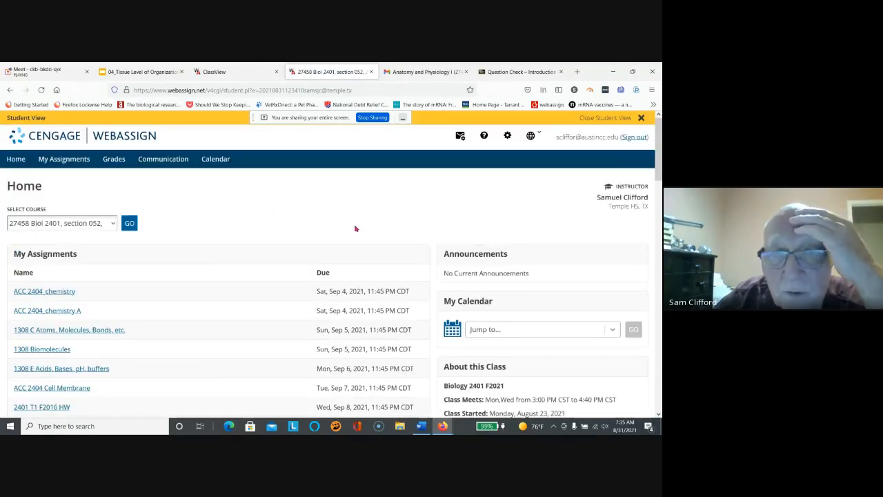
pyautogui.moveTo(378, 212)
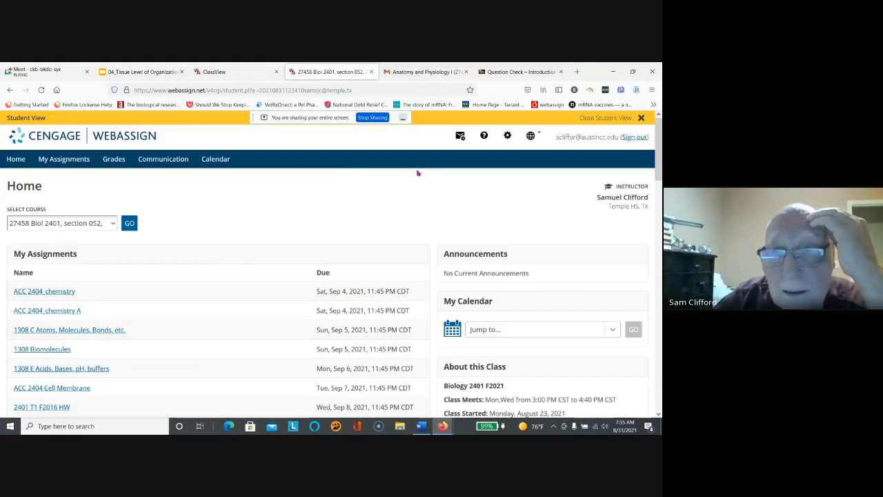
pyautogui.moveTo(422, 152)
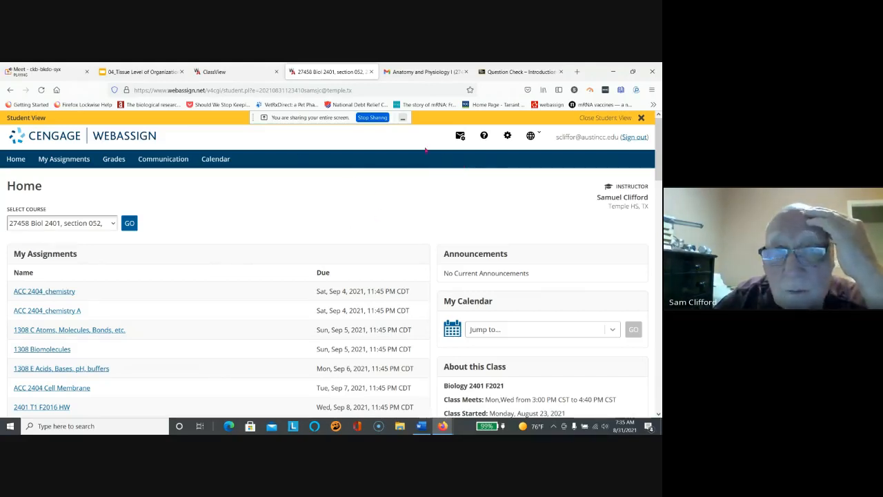
pyautogui.moveTo(465, 195)
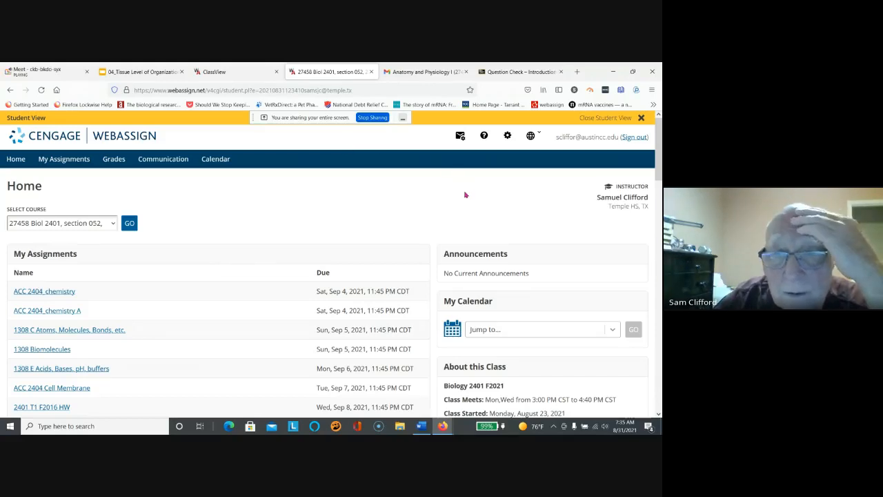
pyautogui.moveTo(432, 193)
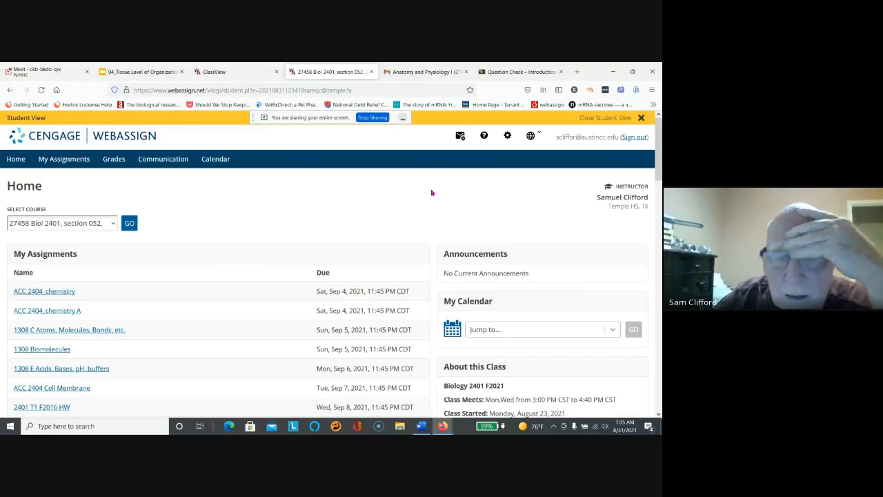
pyautogui.moveTo(436, 270)
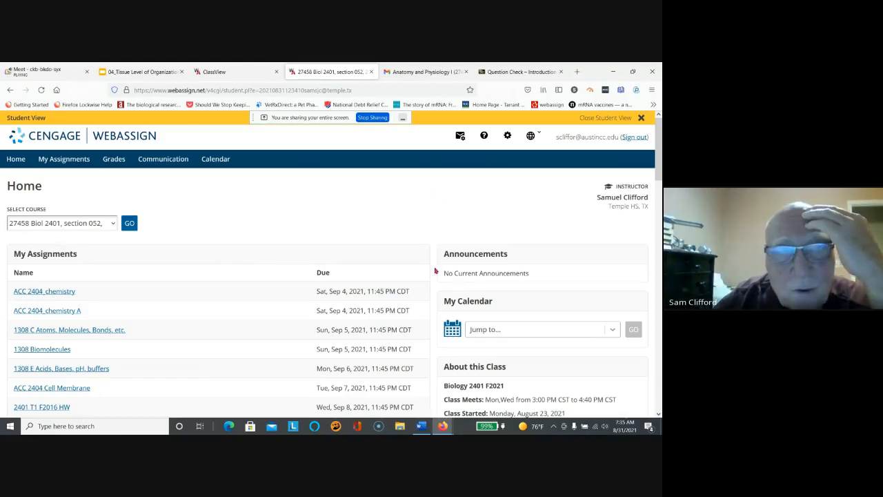
pyautogui.click(39, 71)
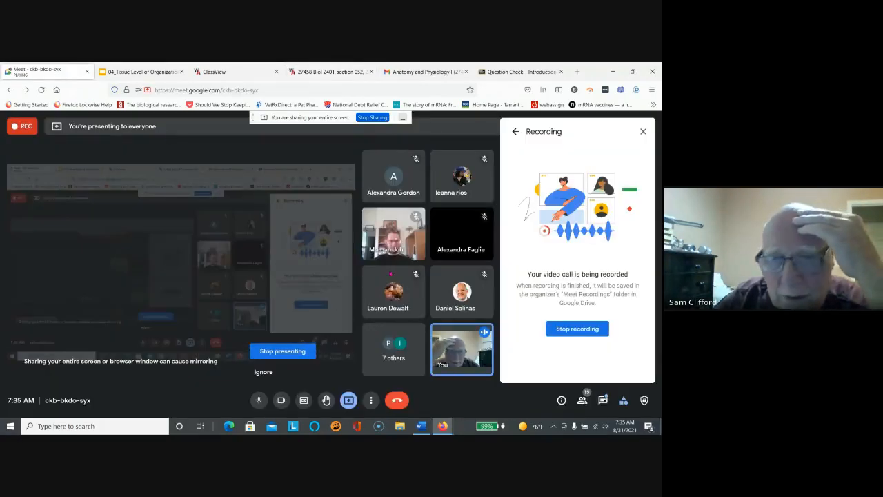